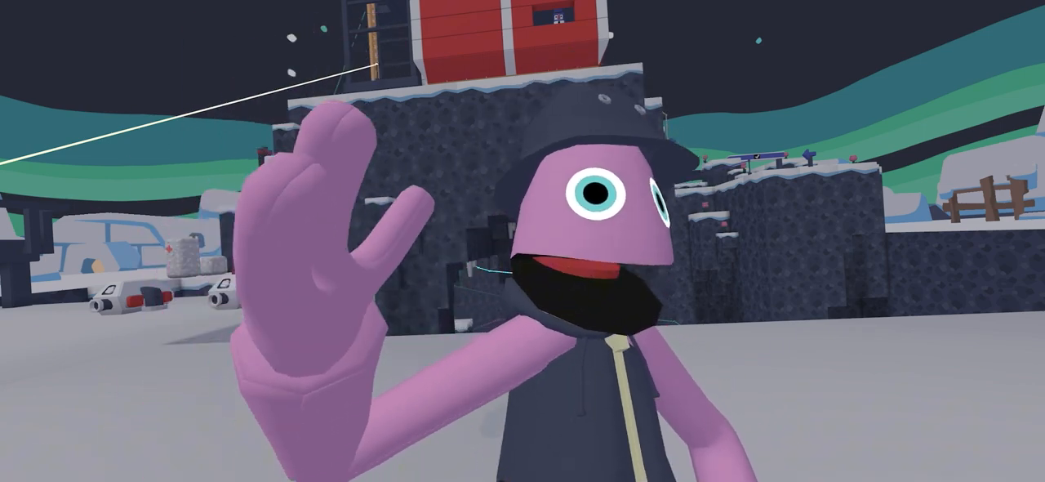
{"action": "mouse_move", "coordinate": [522, 241]}
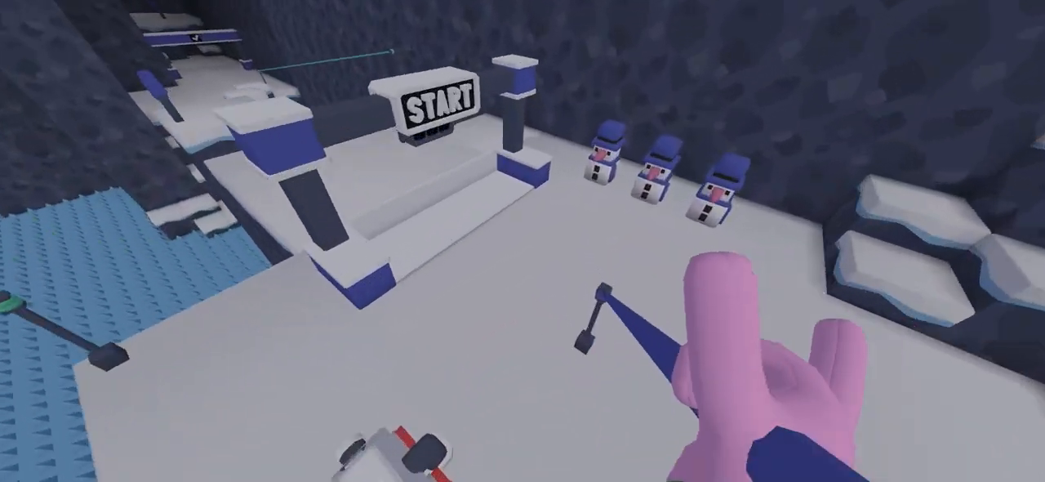
{"action": "mouse_move", "coordinate": [522, 241]}
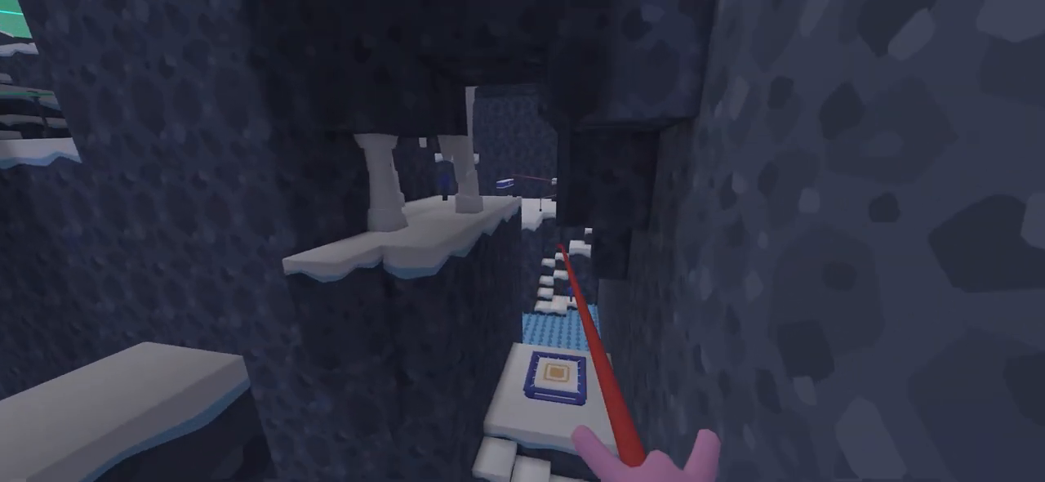
{"action": "mouse_move", "coordinate": [522, 241]}
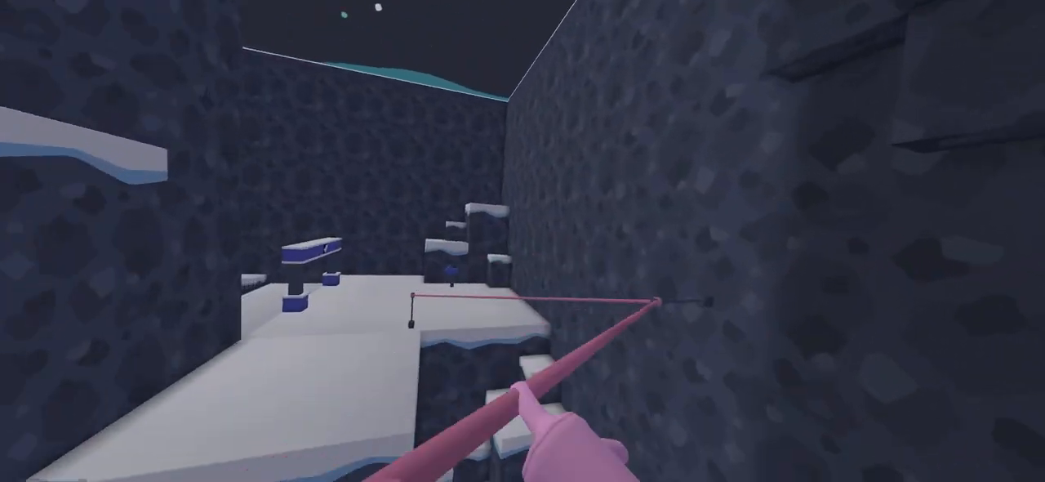
{"action": "mouse_move", "coordinate": [522, 240]}
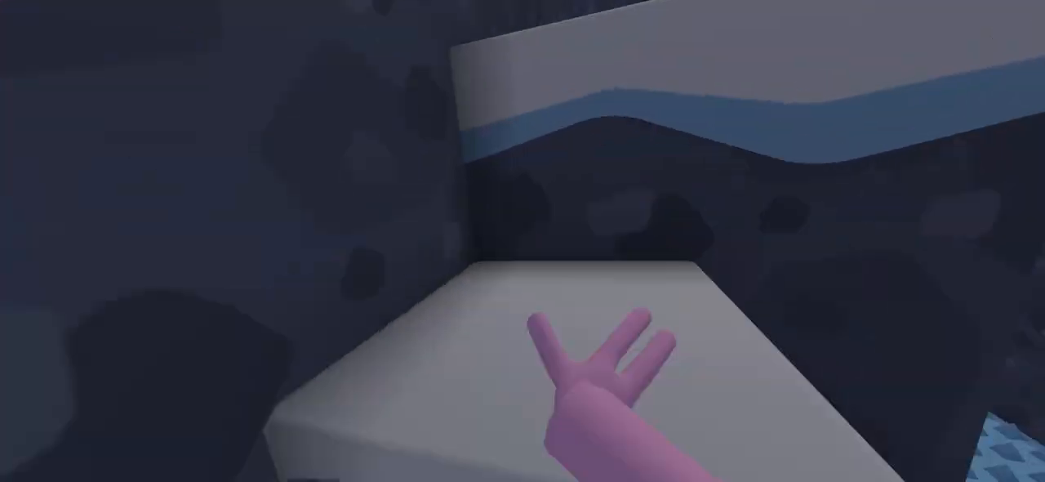
{"action": "mouse_move", "coordinate": [523, 241]}
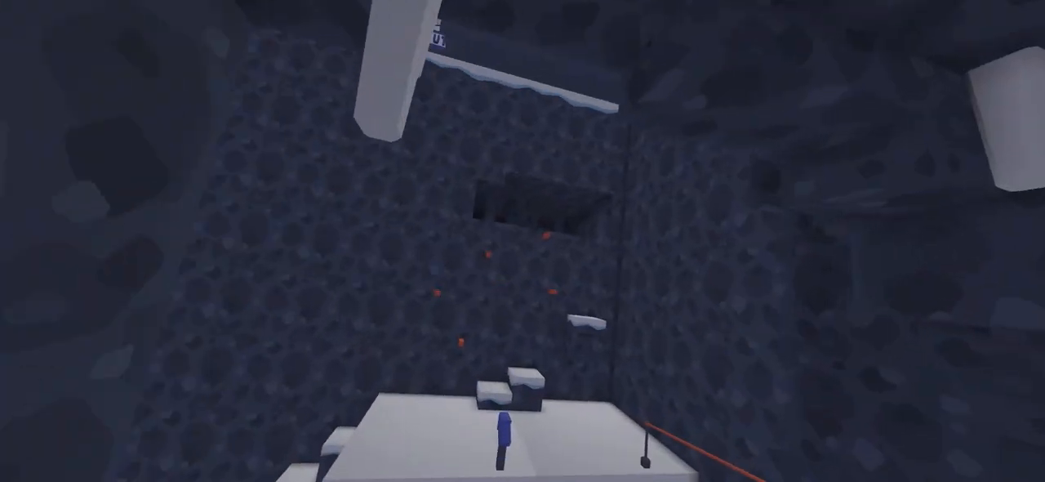
{"action": "mouse_move", "coordinate": [522, 241]}
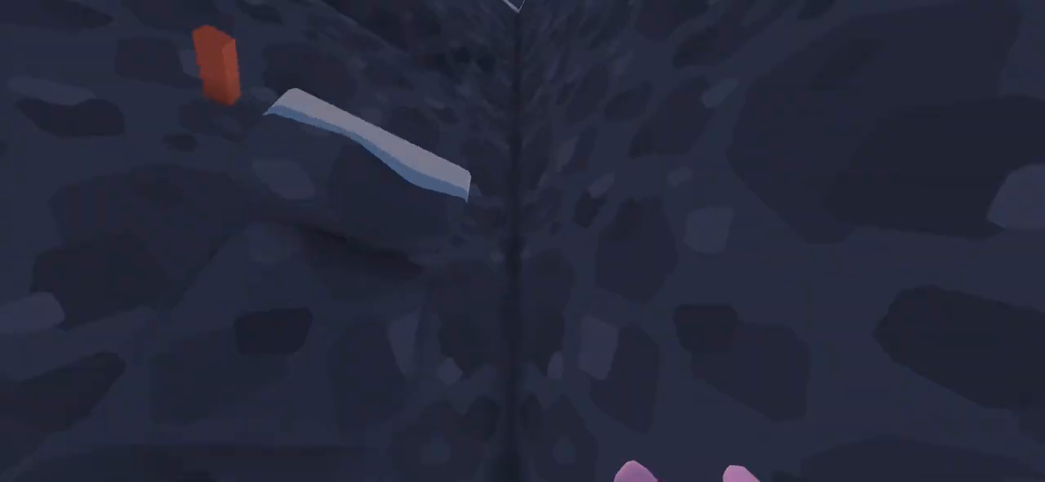
{"action": "mouse_move", "coordinate": [523, 241]}
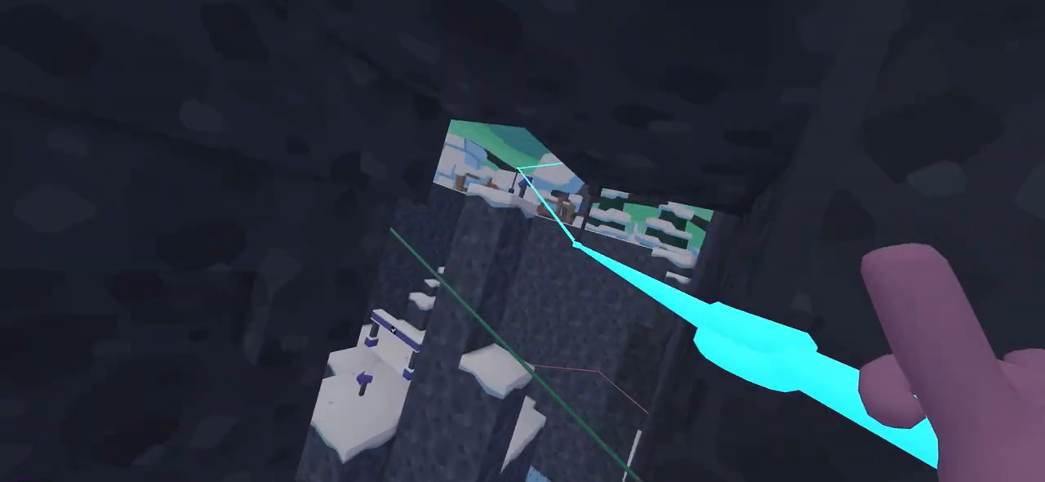
{"action": "mouse_move", "coordinate": [522, 241]}
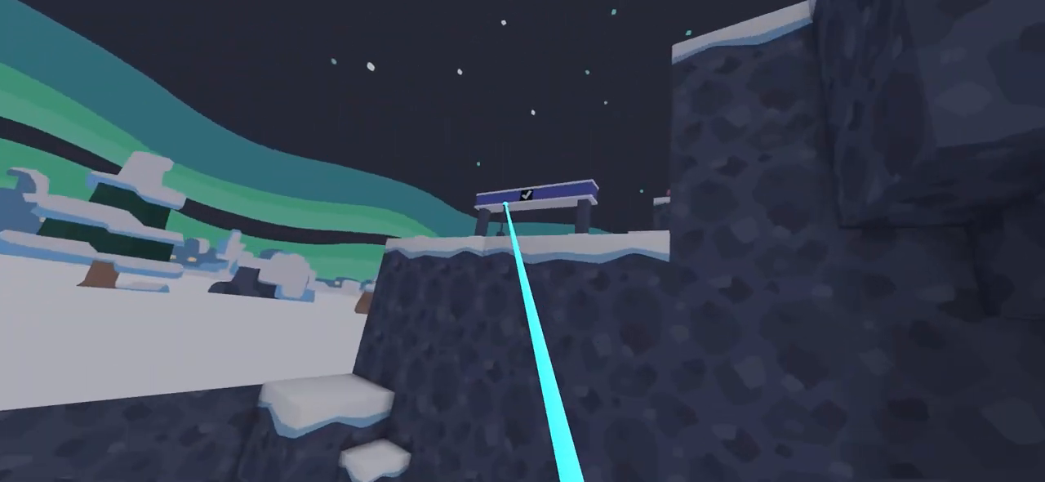
{"action": "mouse_move", "coordinate": [522, 240]}
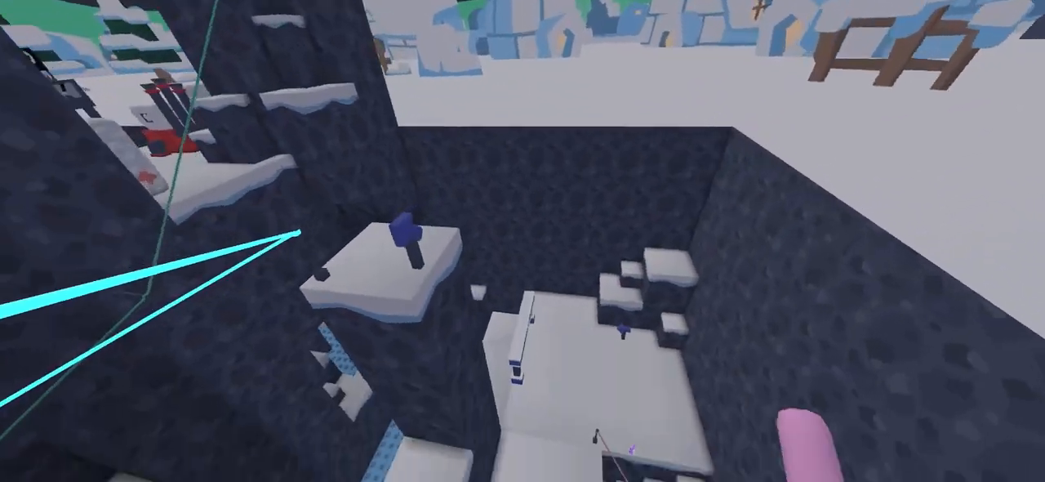
{"action": "mouse_move", "coordinate": [522, 241]}
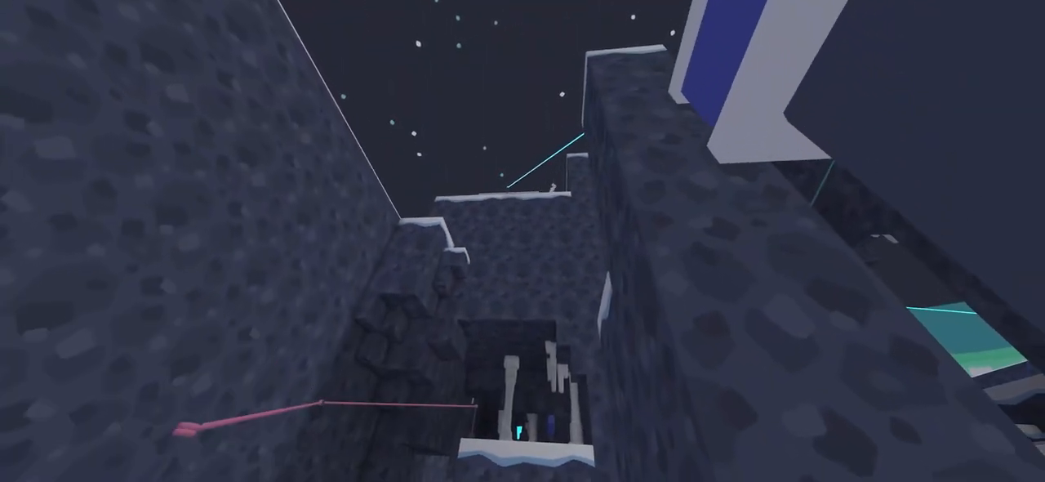
{"action": "mouse_move", "coordinate": [522, 241]}
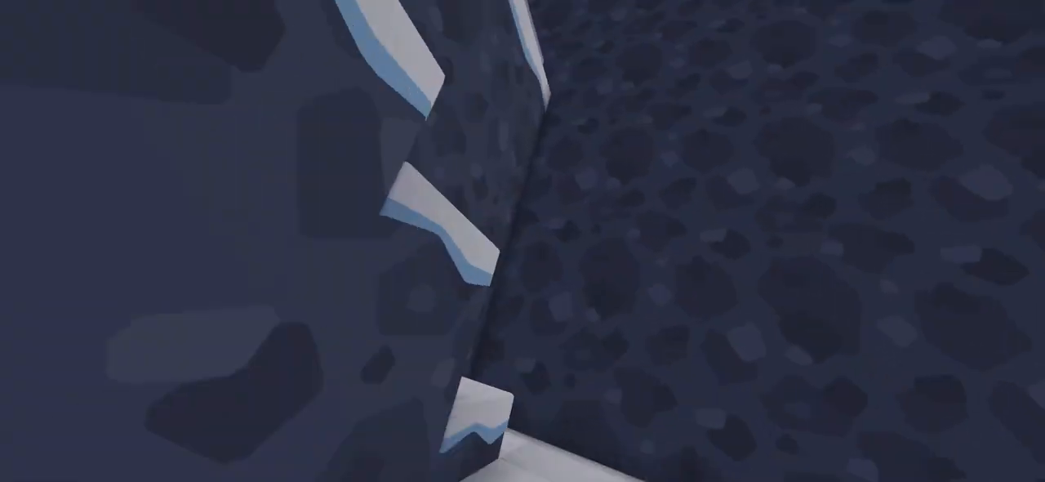
{"action": "mouse_move", "coordinate": [523, 241]}
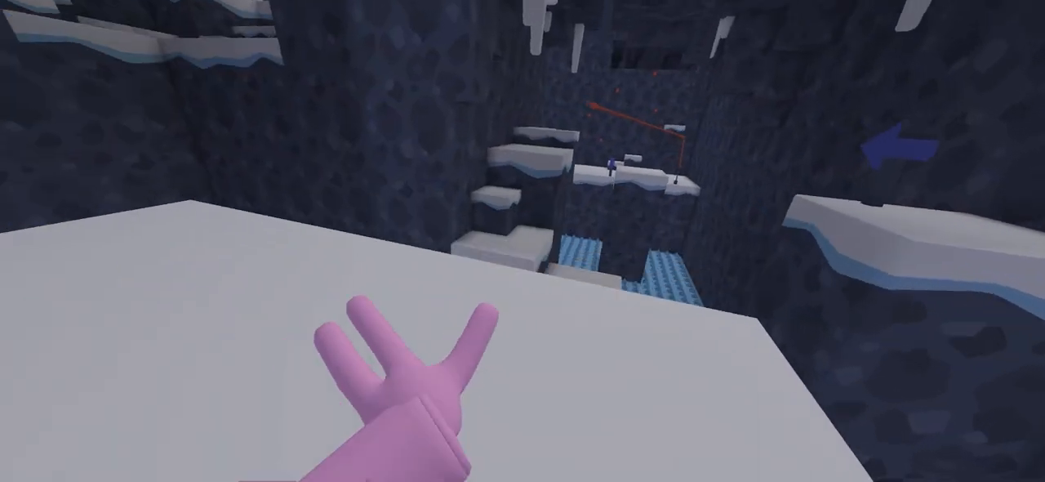
{"action": "mouse_move", "coordinate": [522, 240]}
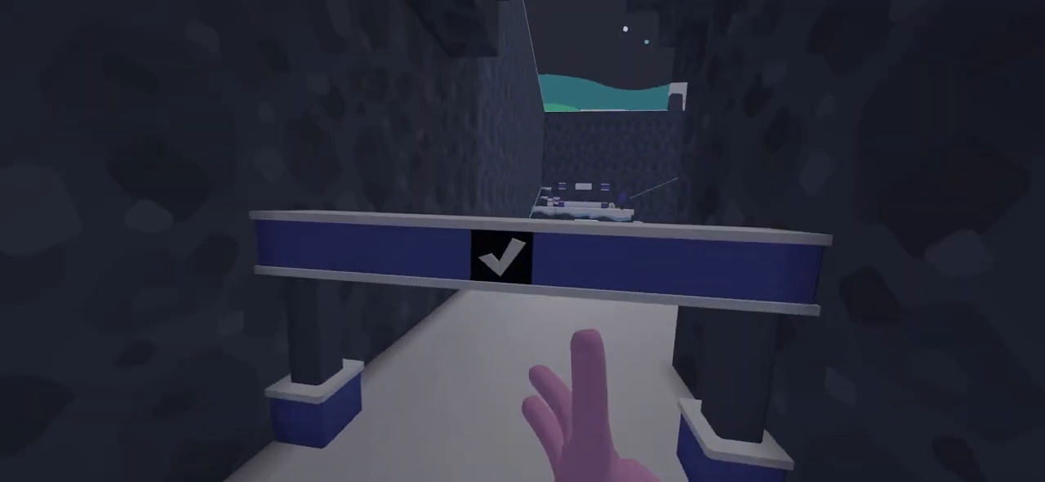
{"action": "mouse_move", "coordinate": [522, 241]}
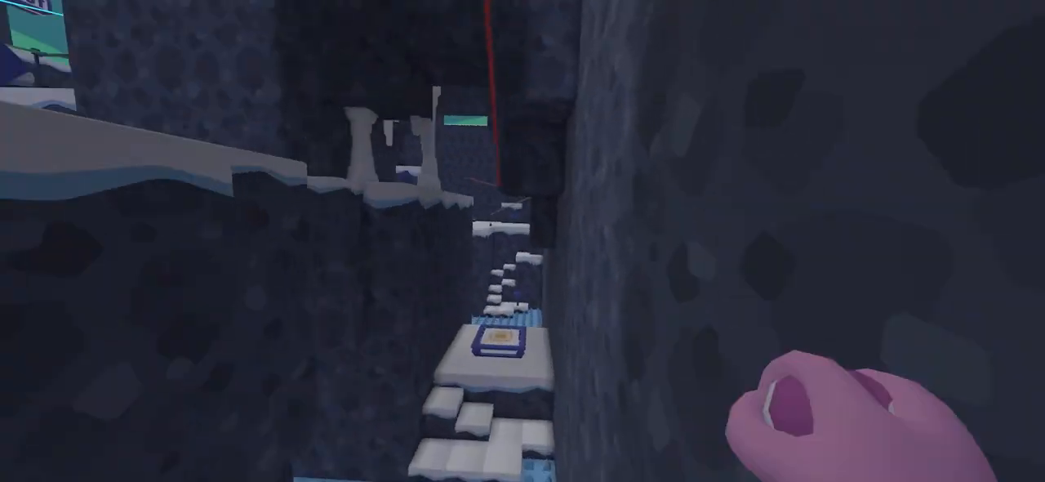
{"action": "mouse_move", "coordinate": [523, 241]}
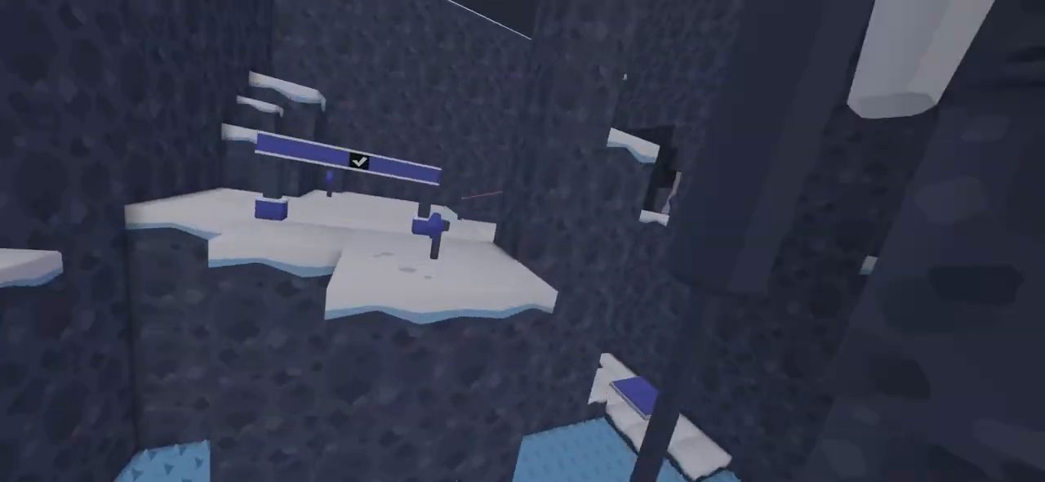
{"action": "mouse_move", "coordinate": [522, 241]}
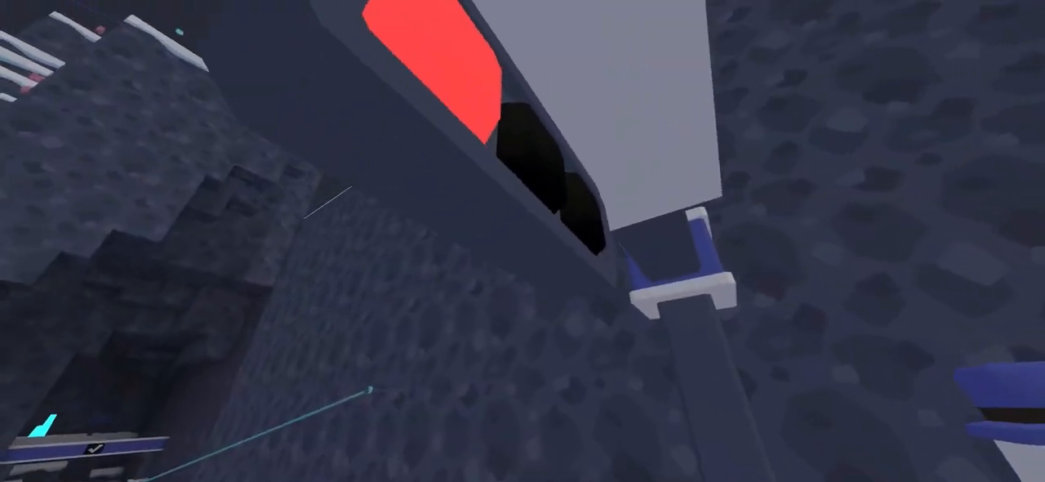
{"action": "mouse_move", "coordinate": [523, 241]}
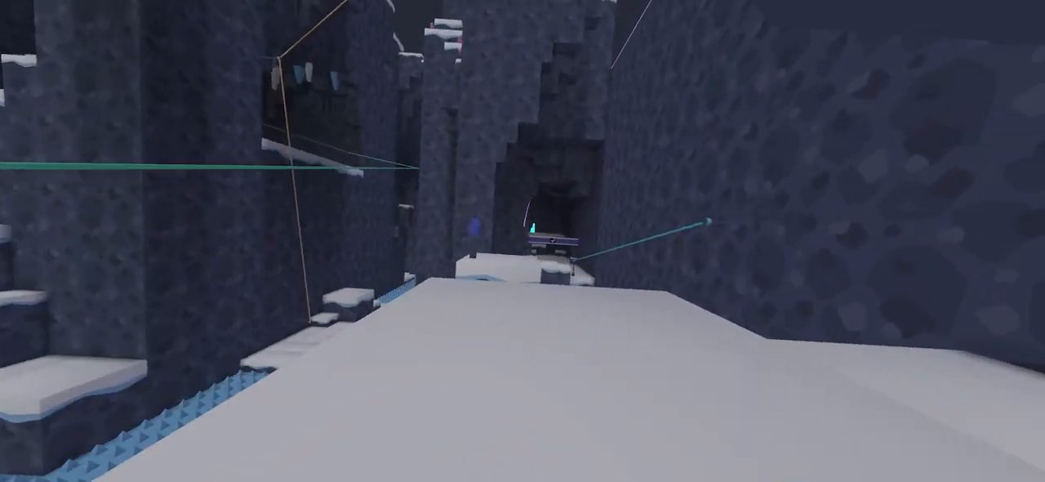
{"action": "mouse_move", "coordinate": [522, 241]}
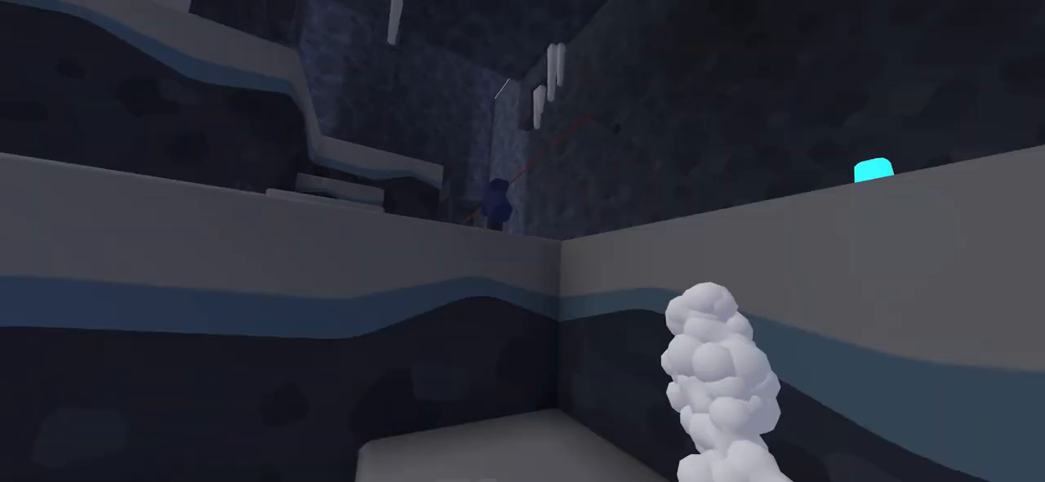
{"action": "mouse_move", "coordinate": [522, 241]}
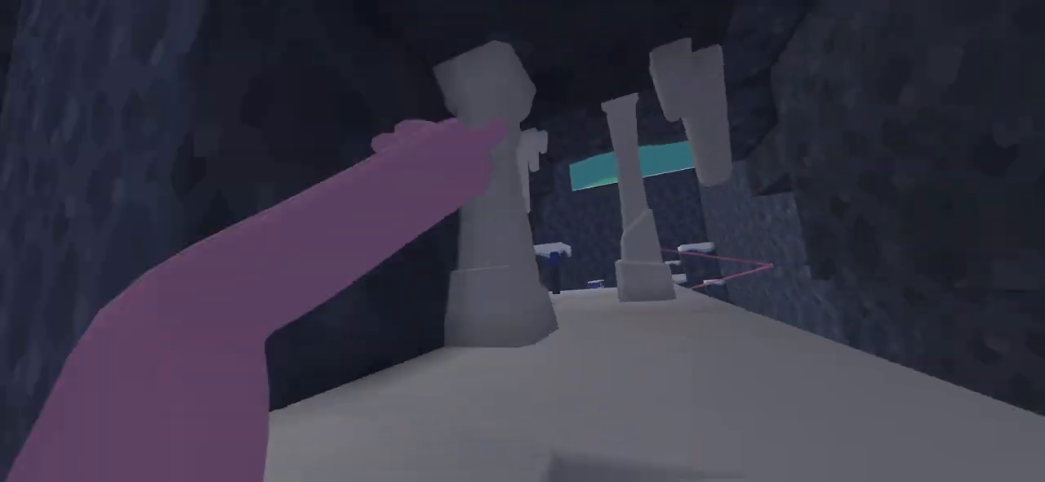
{"action": "mouse_move", "coordinate": [522, 241]}
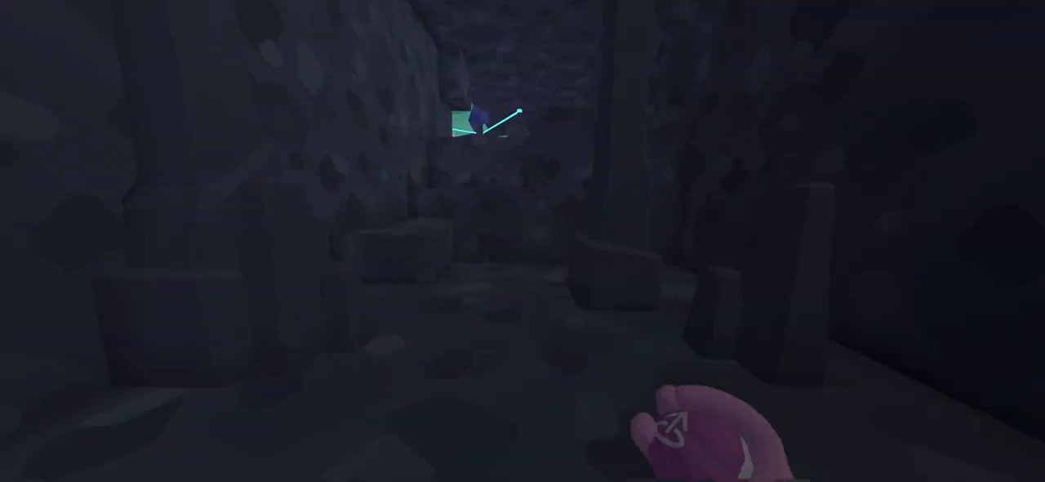
{"action": "mouse_move", "coordinate": [523, 241]}
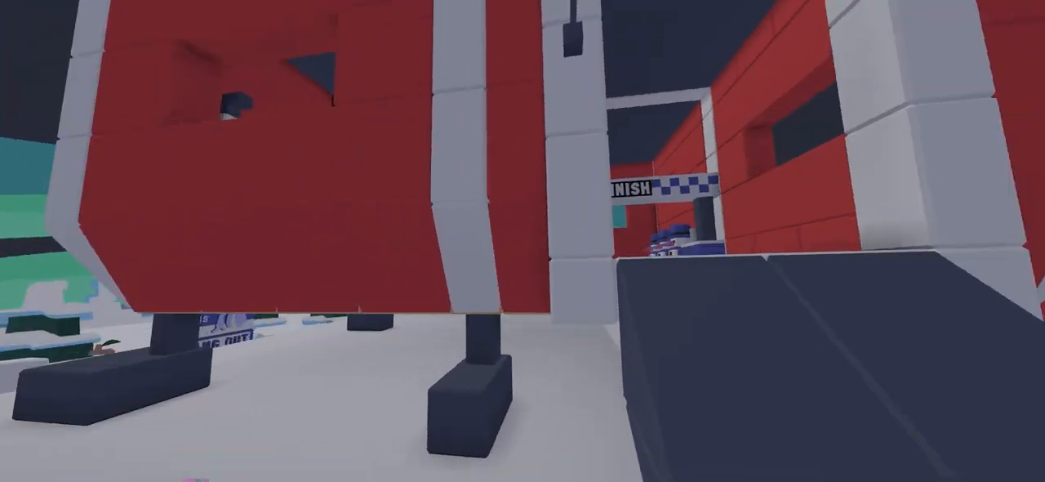
{"action": "mouse_move", "coordinate": [523, 241]}
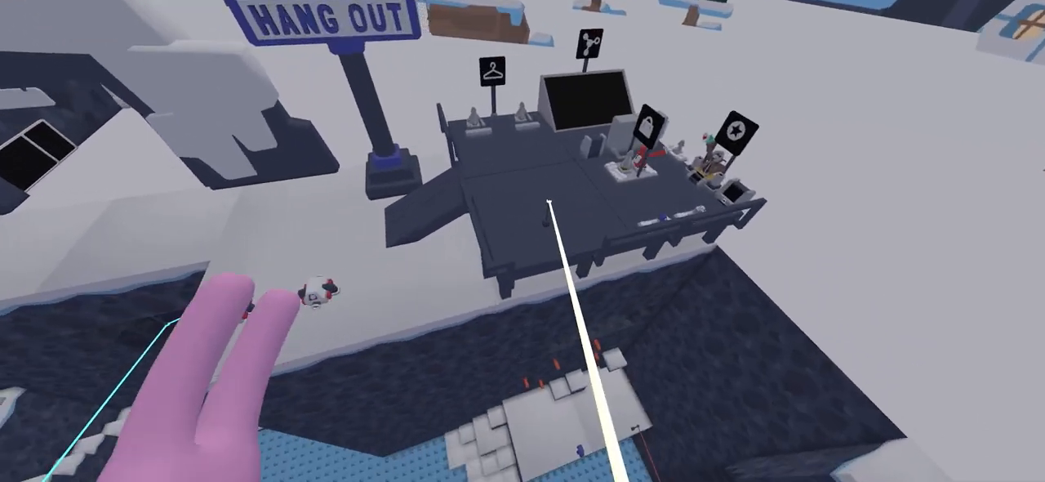
{"action": "mouse_move", "coordinate": [523, 241]}
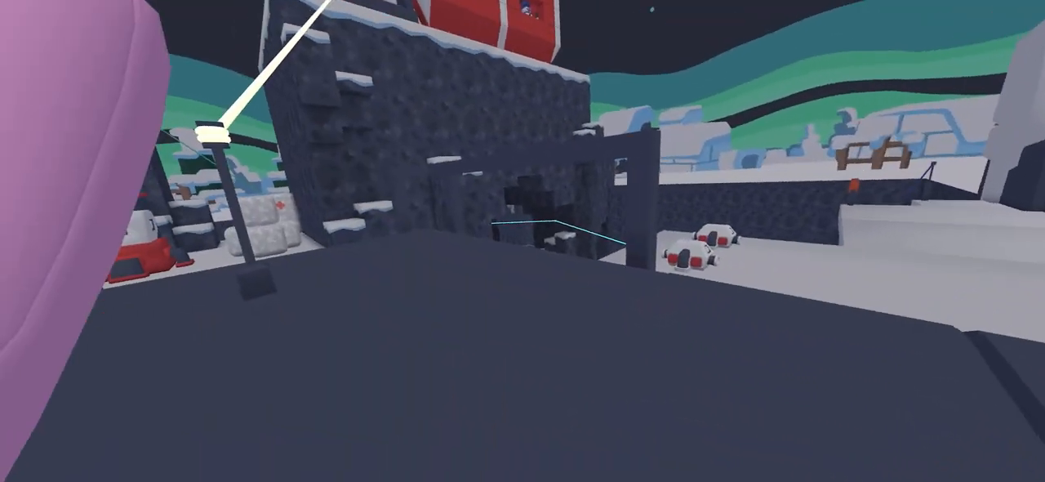